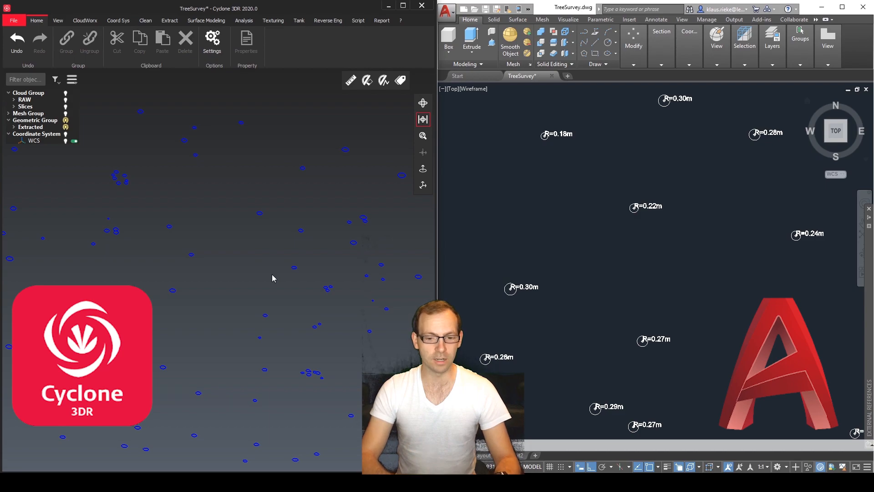
# Erase all the previously labelled tree circles from the TreeSurvey drawing.
pyautogui.click(518, 292)
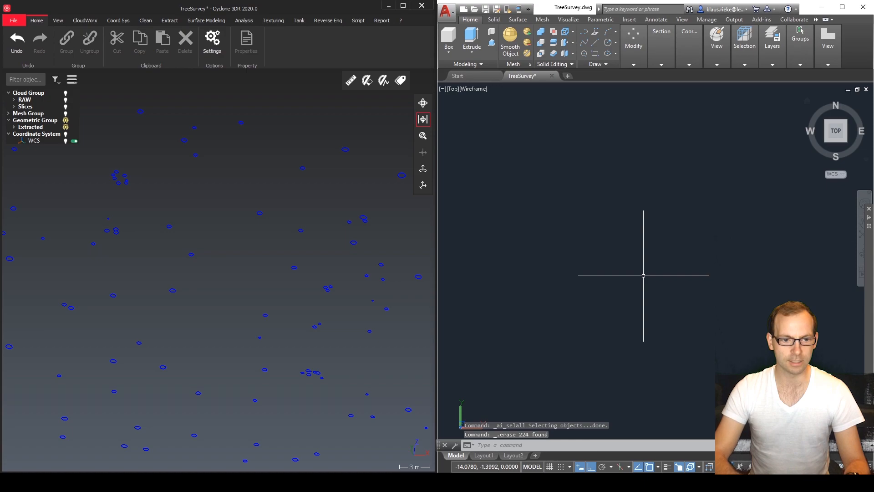
pyautogui.moveTo(310, 263)
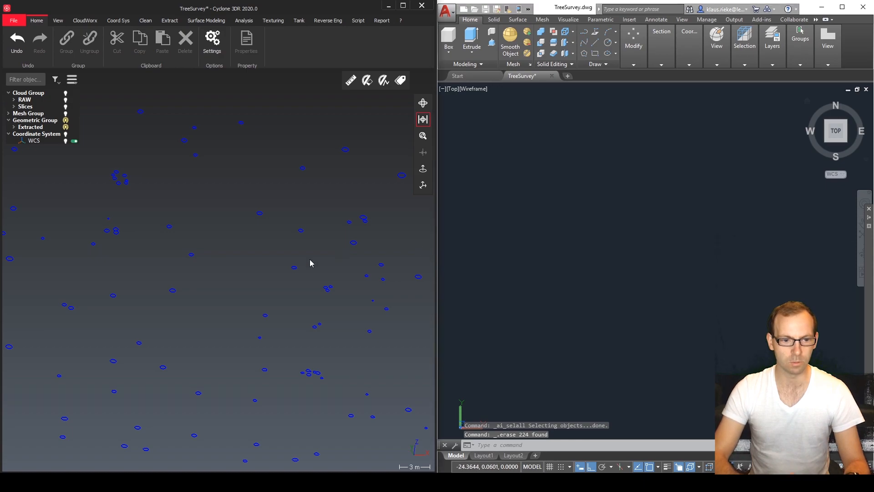
# Send all circles in Geometric Group > Extracted to AutoCAD 2019 - TreeSurvey.dwg.
pyautogui.click(30, 126)
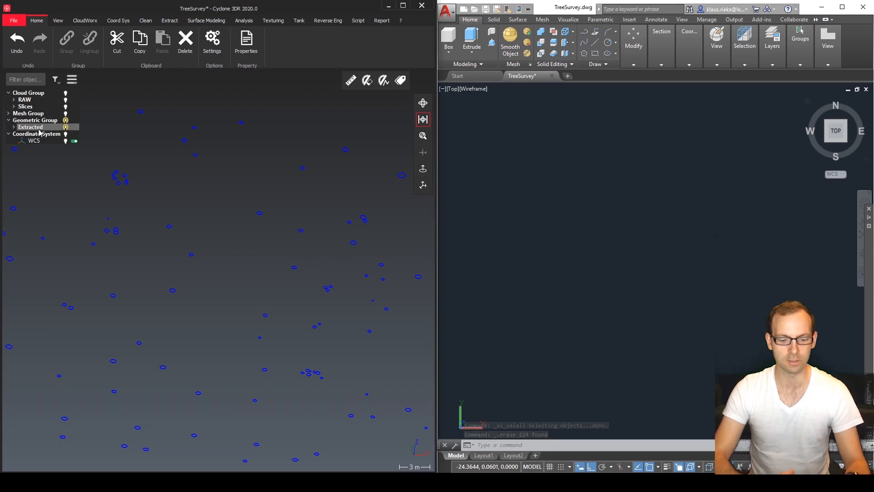
pyautogui.click(31, 127)
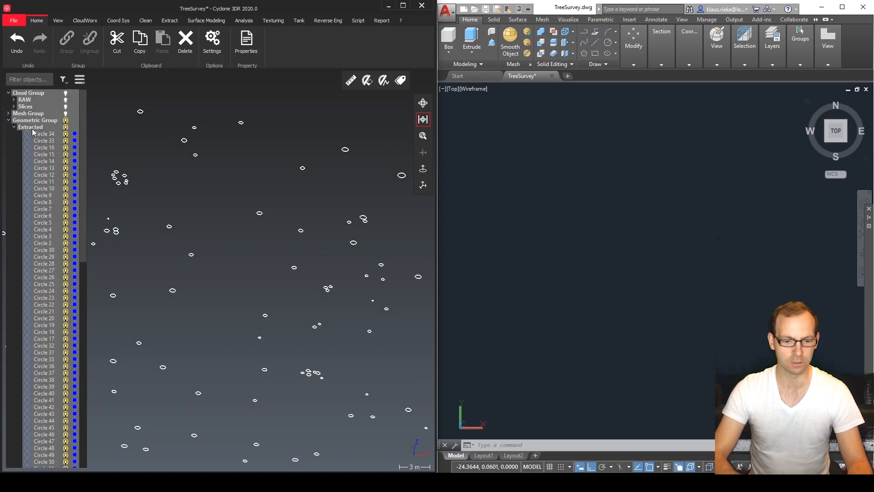
pyautogui.scroll(-3)
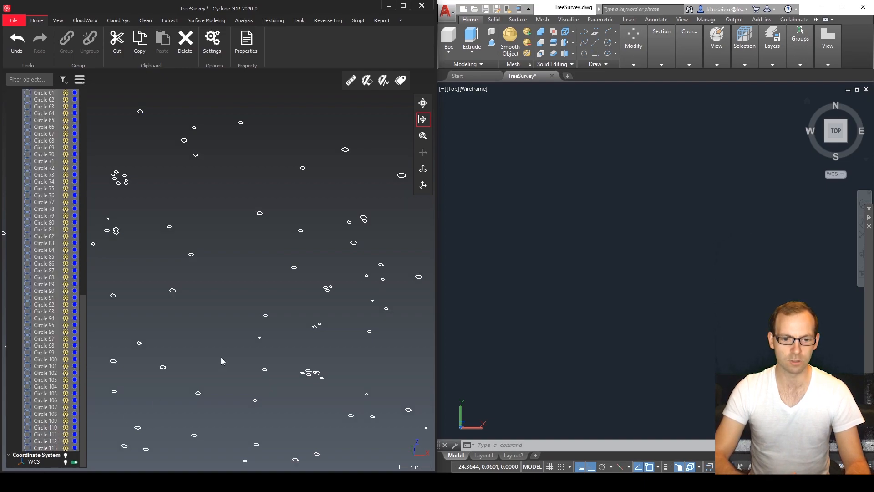
pyautogui.rightClick(223, 362)
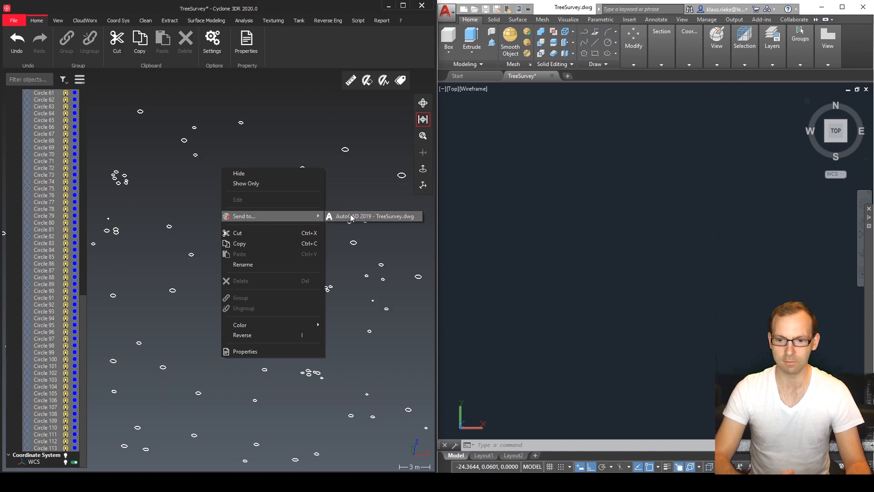
pyautogui.click(373, 217)
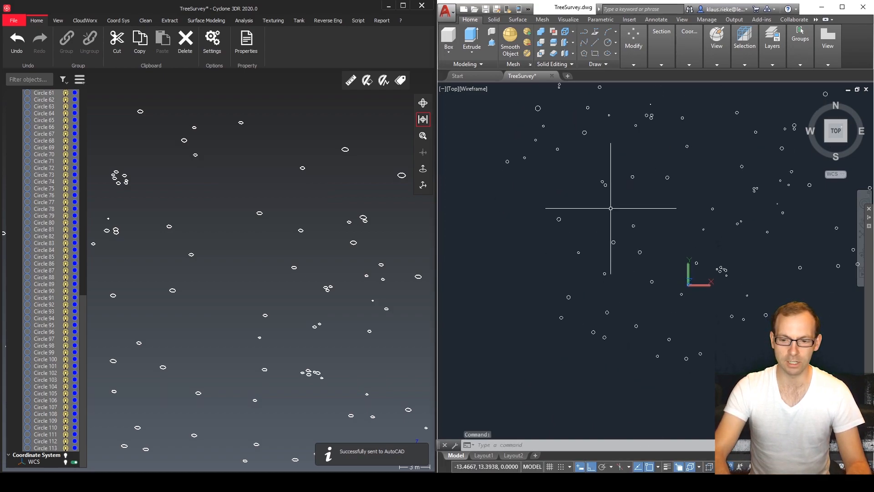
pyautogui.moveTo(592, 233)
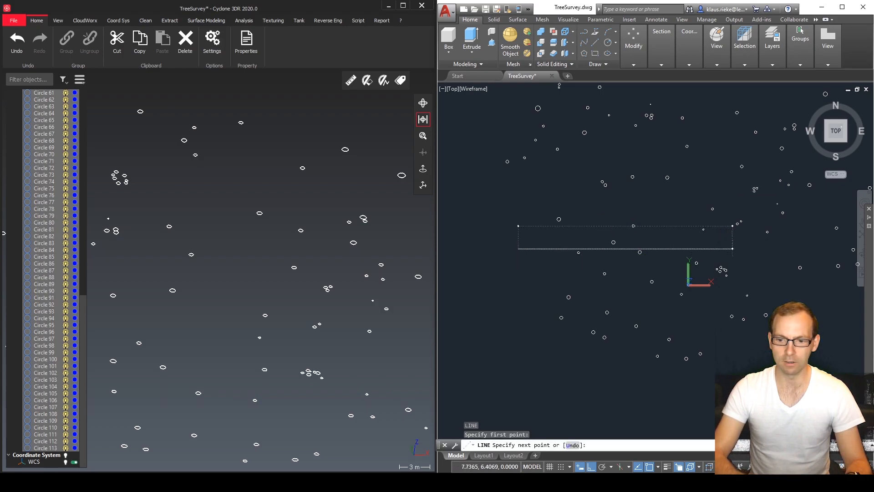
# Finish the horizontal line across the circles and send it to Cyclone 3DR via Add-ins.
pyautogui.press('Escape')
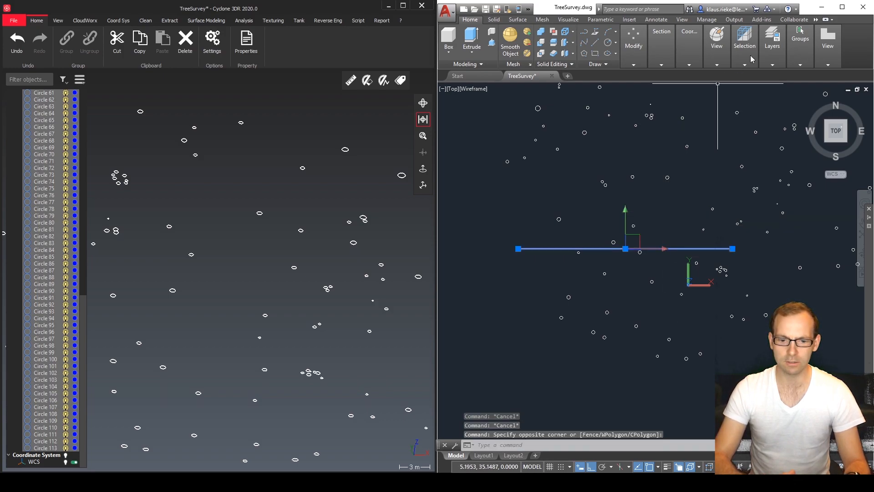
pyautogui.click(760, 19)
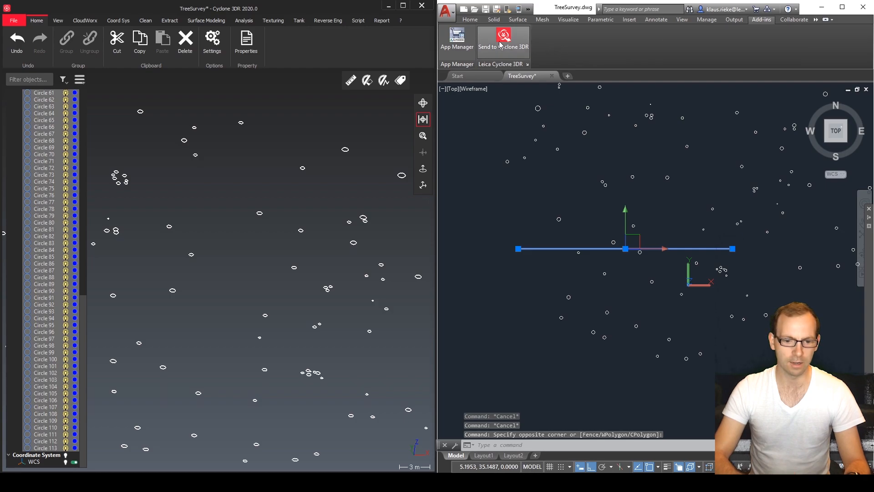
pyautogui.click(503, 39)
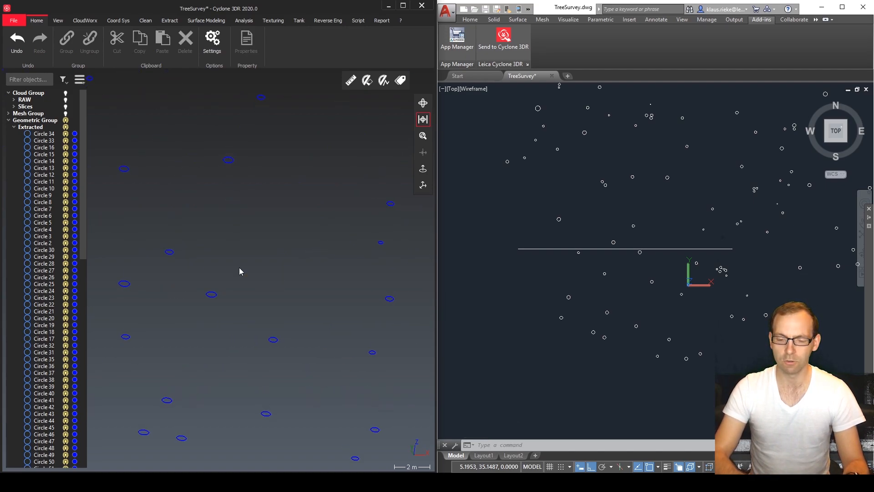
pyautogui.moveTo(430, 295)
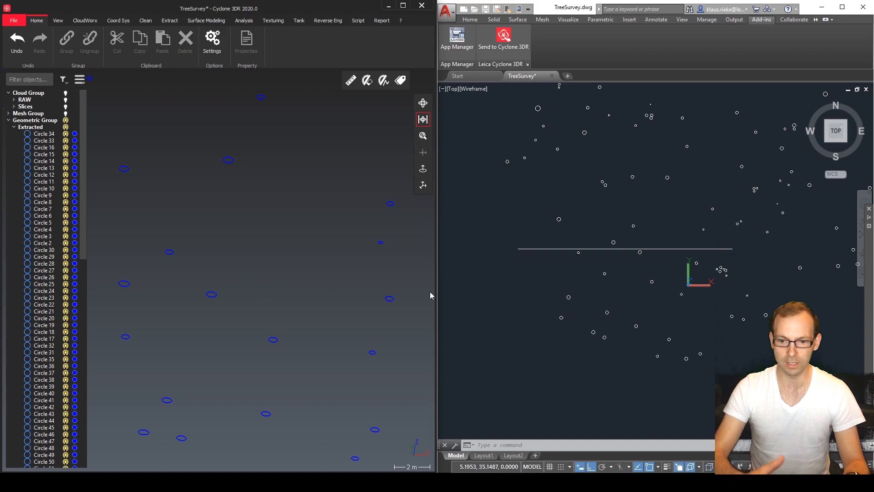
# Draw a radius 0.1 circle in empty space and start a crossing line at its left quadrant.
pyautogui.click(544, 245)
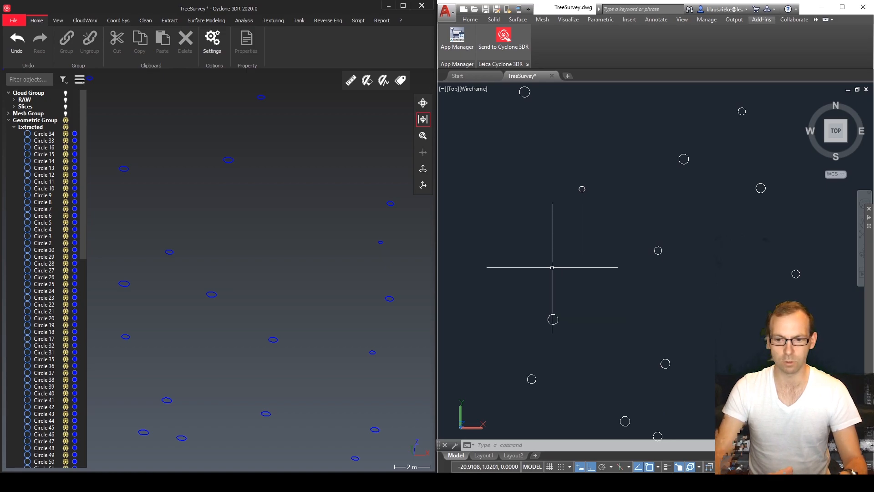
pyautogui.scroll(-3)
pyautogui.write('CIRCLE')
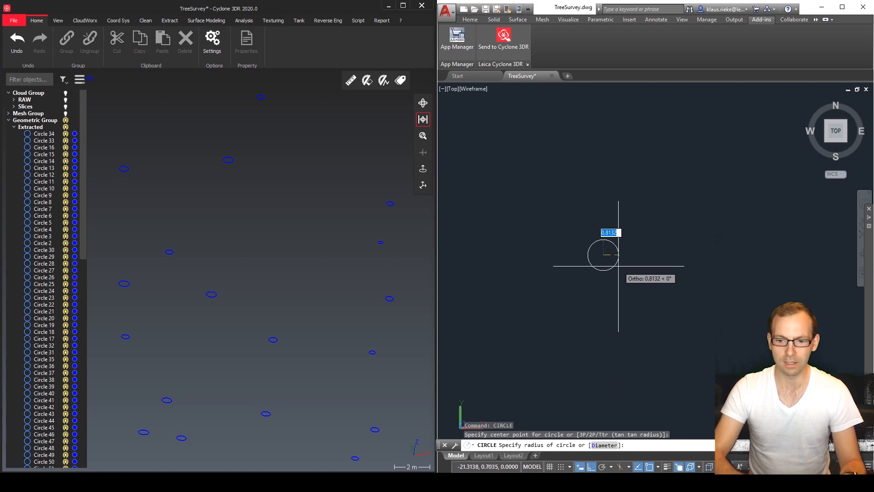
pyautogui.write('0.1')
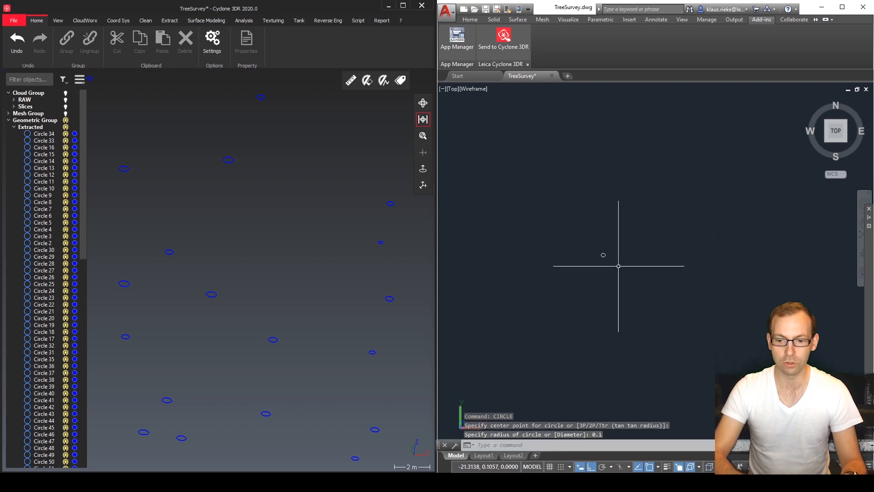
pyautogui.click(617, 266)
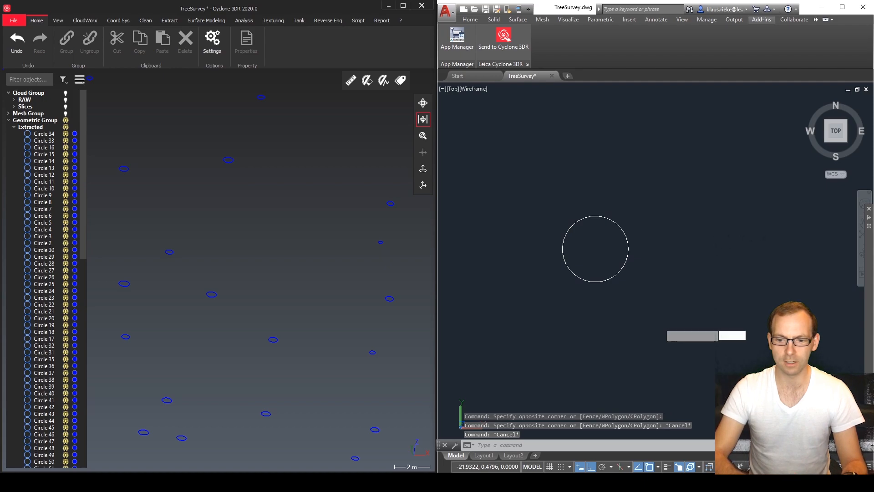
pyautogui.click(562, 250)
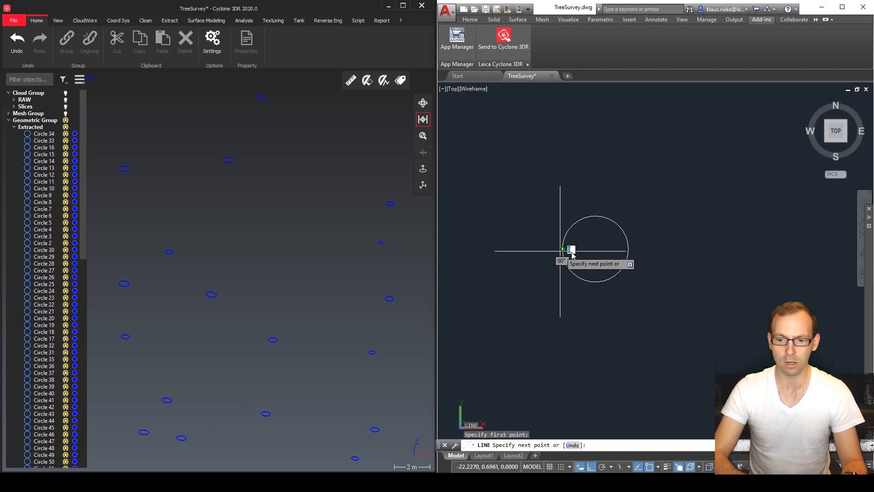
pyautogui.moveTo(629, 250)
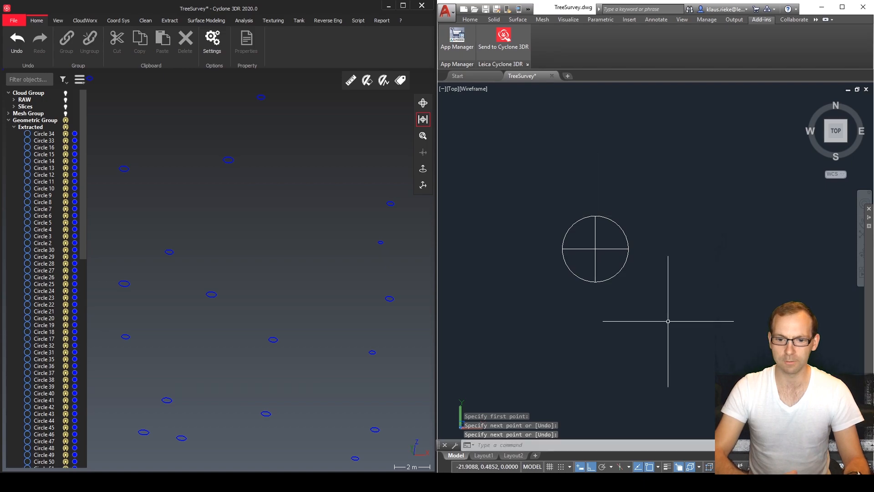
pyautogui.moveTo(843, 15)
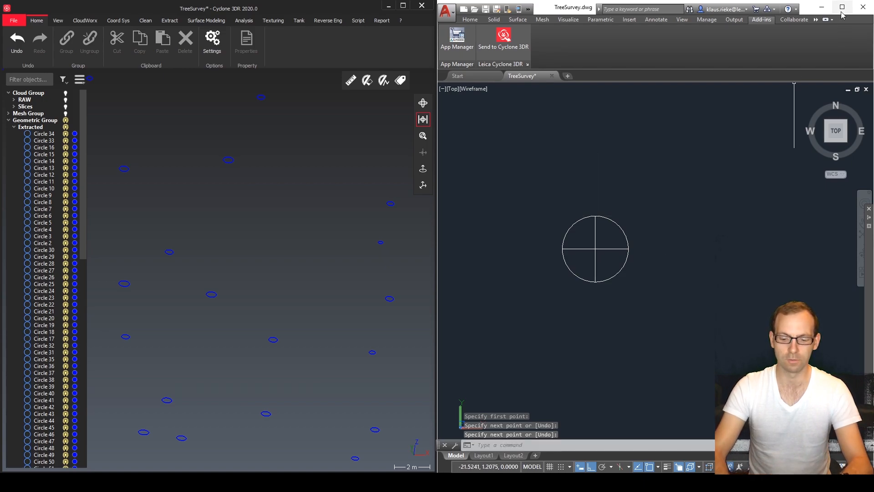
# Start a BLOCK definition named Cyclone3DR_Radius Block with the AutoCAD window maximised.
pyautogui.click(842, 7)
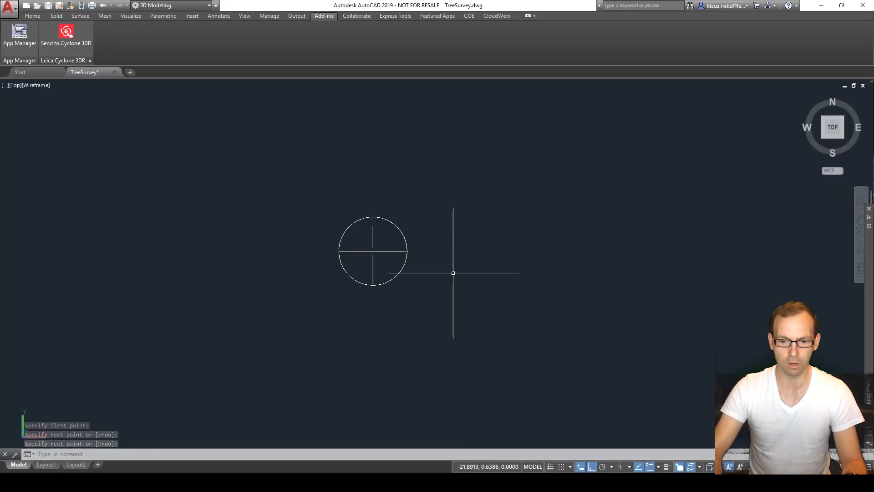
pyautogui.write('block')
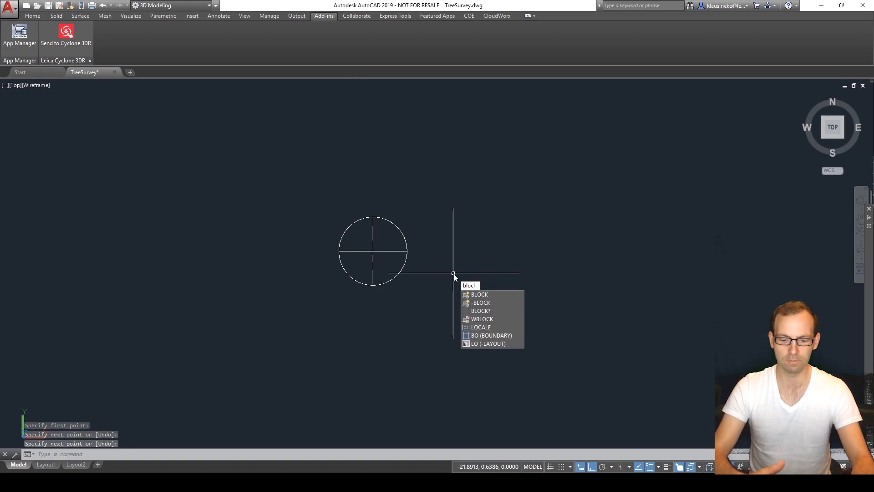
pyautogui.press('Return')
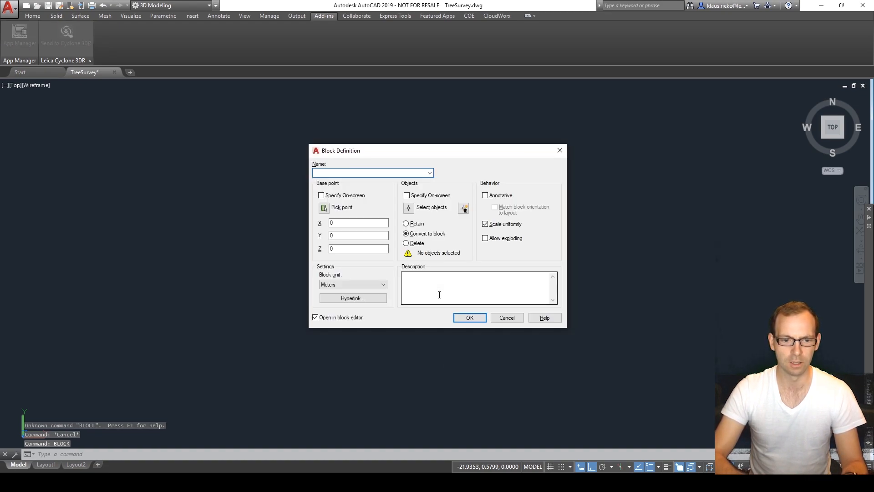
pyautogui.moveTo(340, 151); pyautogui.dragTo(108, 106)
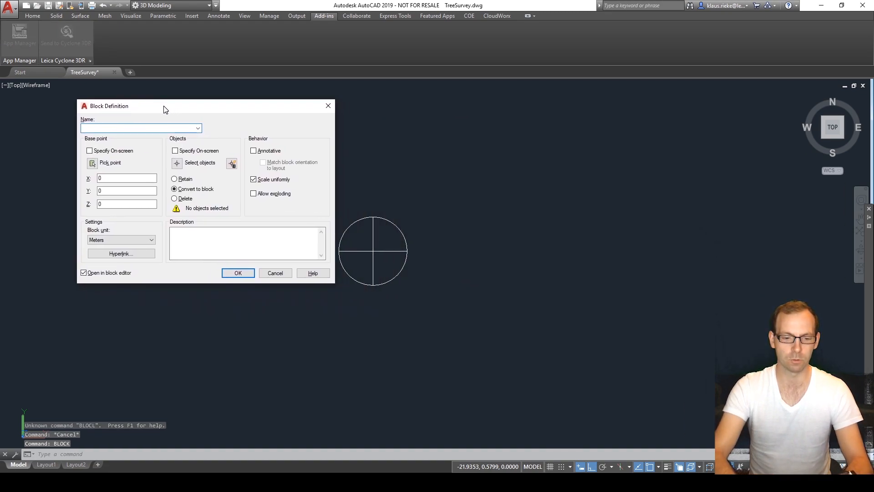
pyautogui.moveTo(164, 106); pyautogui.dragTo(205, 124)
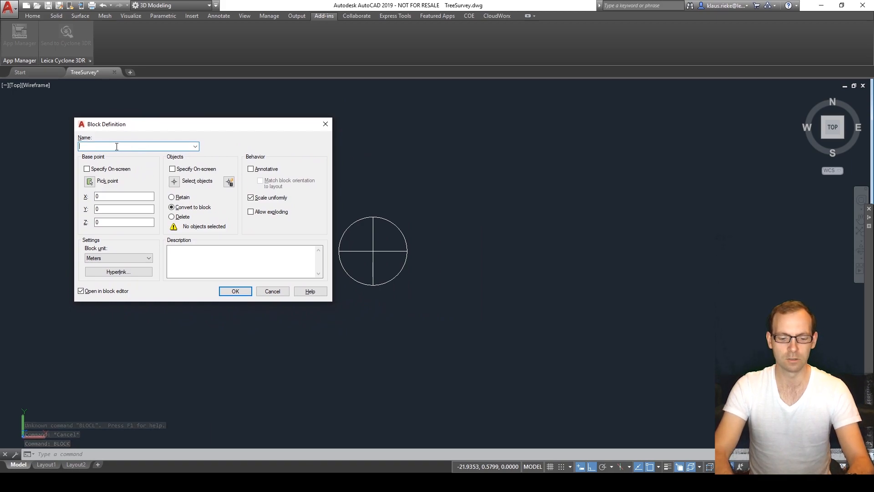
pyautogui.write('Cyclone3DR_Radius B')
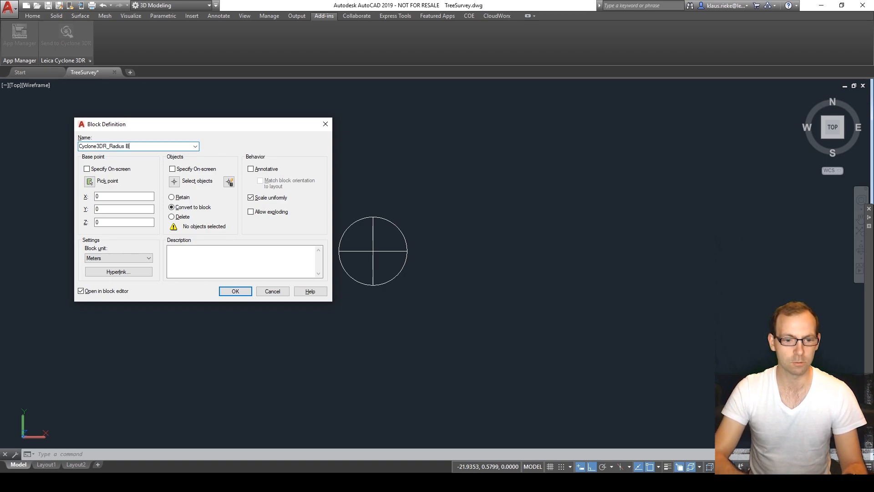
pyautogui.write('lock')
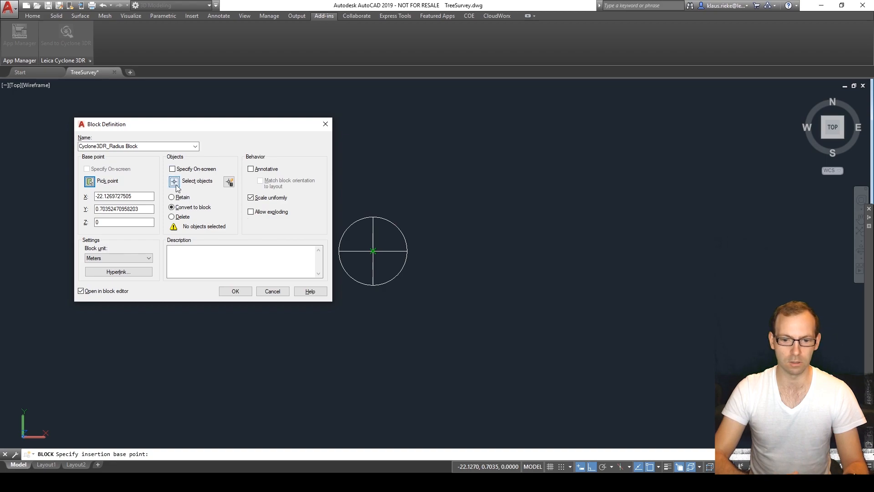
# Select the crossed-circle lines as the block objects and create it, opening the block editor.
pyautogui.click(196, 180)
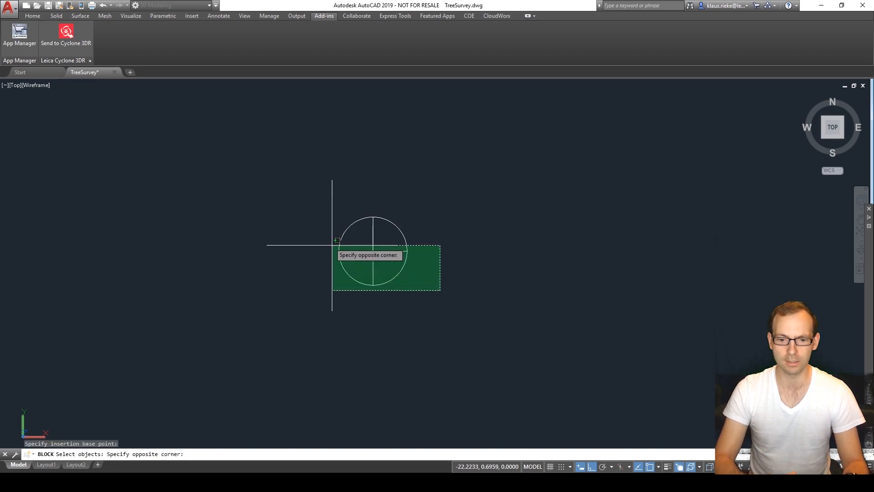
pyautogui.moveTo(308, 200)
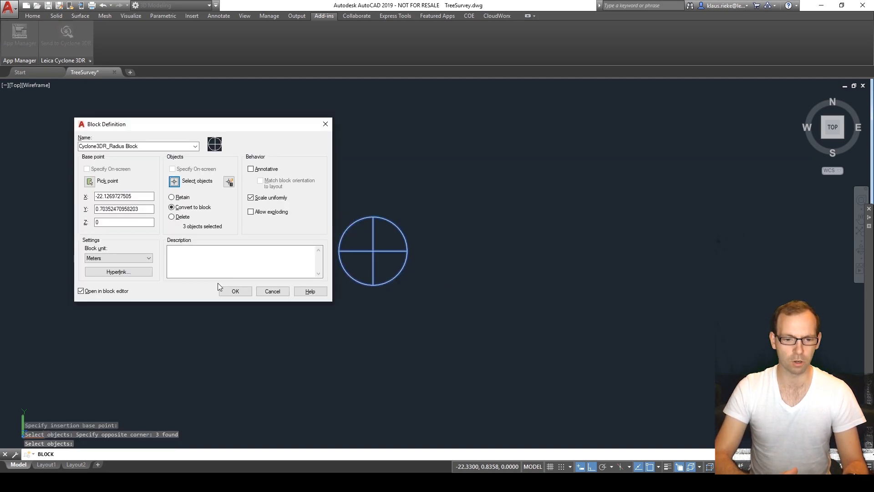
pyautogui.moveTo(81, 290)
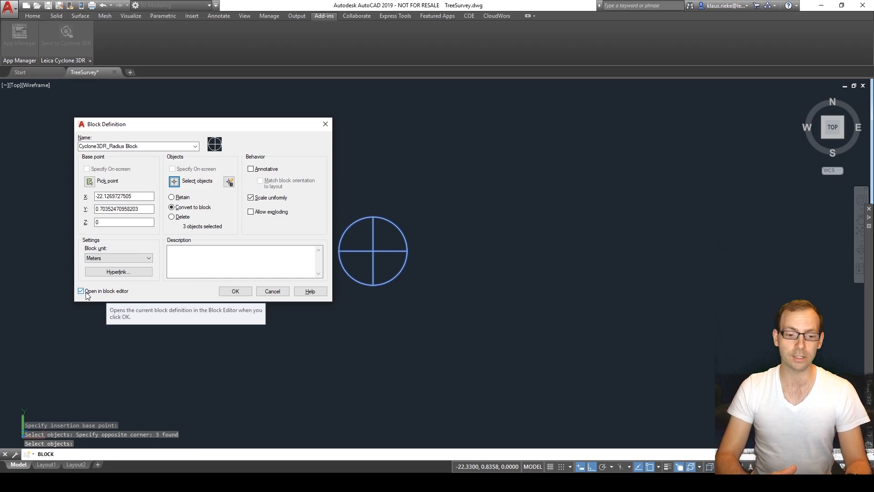
pyautogui.moveTo(161, 301)
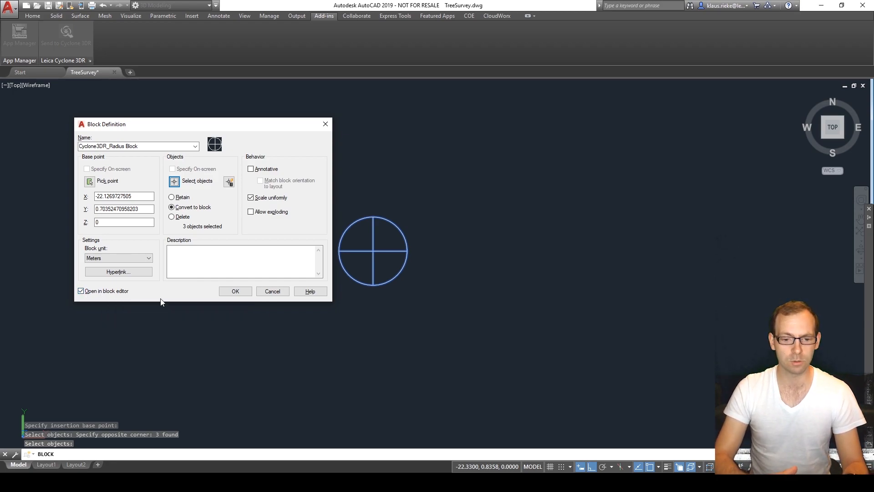
pyautogui.moveTo(207, 298)
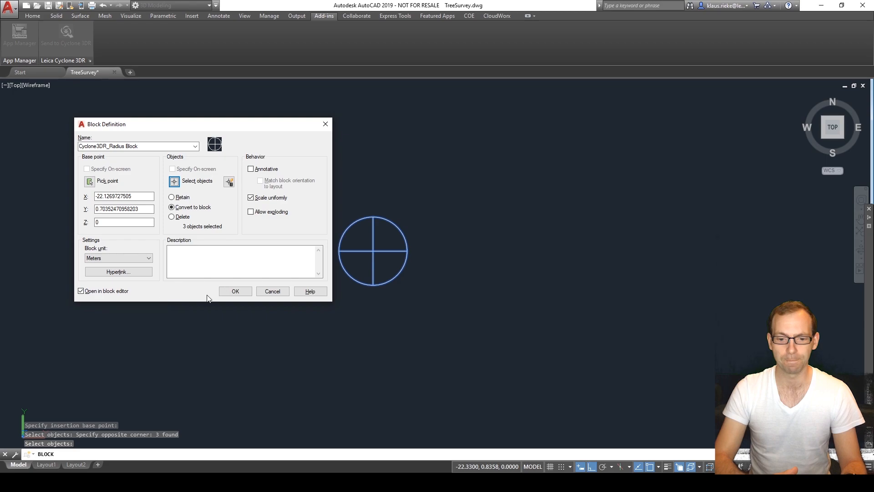
pyautogui.click(235, 291)
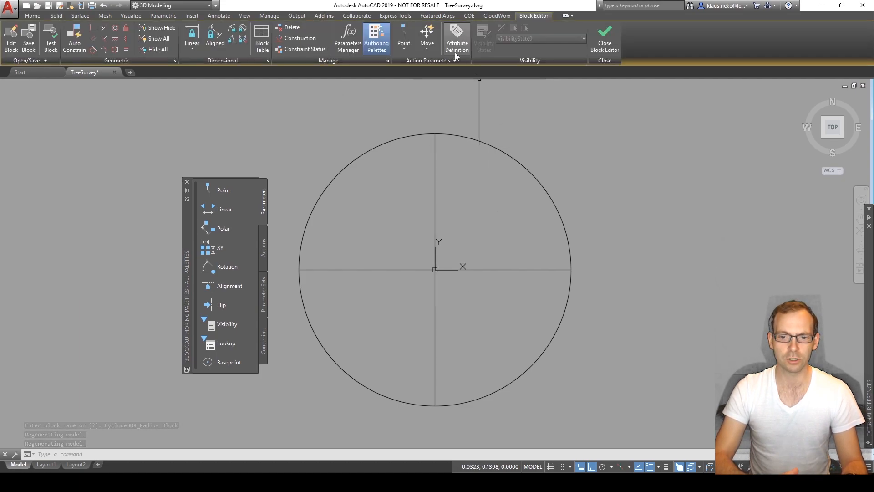
pyautogui.moveTo(456, 38)
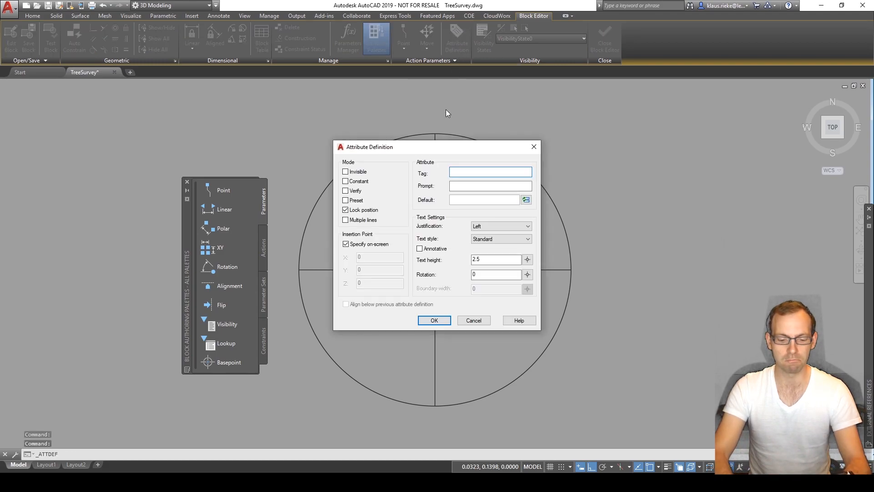
# Define an attribute tagged Radius with text height 0.25 and begin inserting a field default.
pyautogui.click(490, 172)
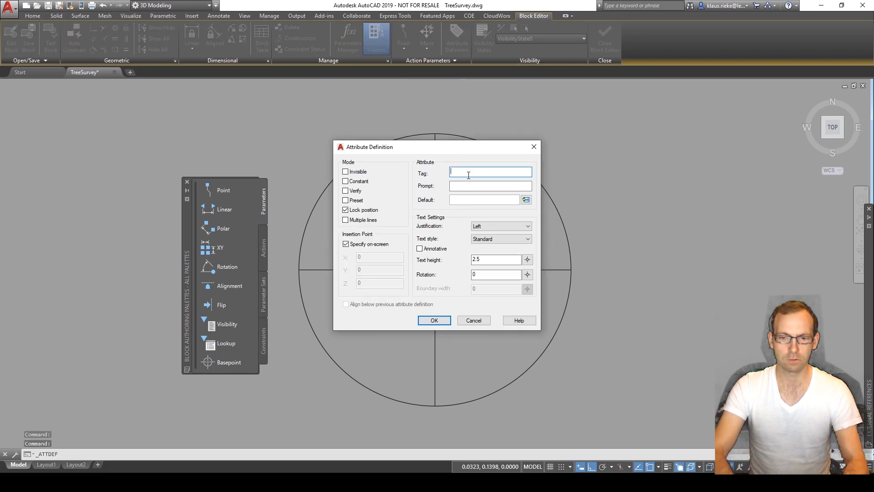
pyautogui.write('Radius')
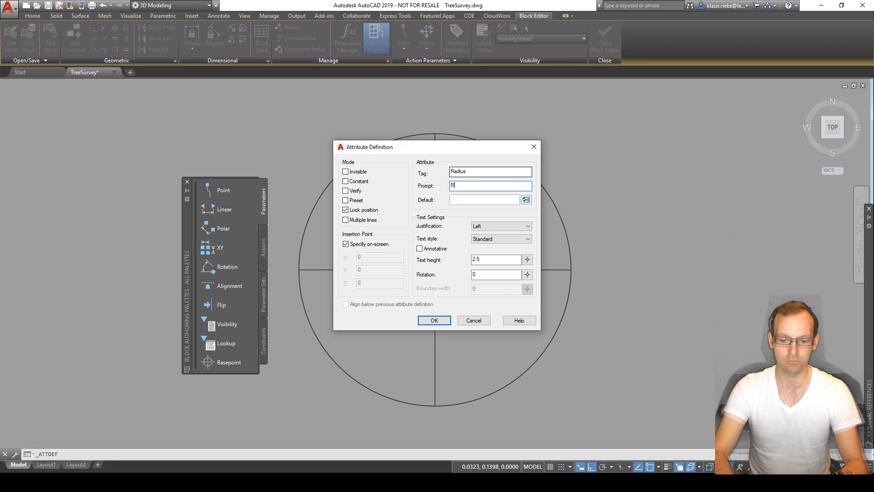
pyautogui.write('adius')
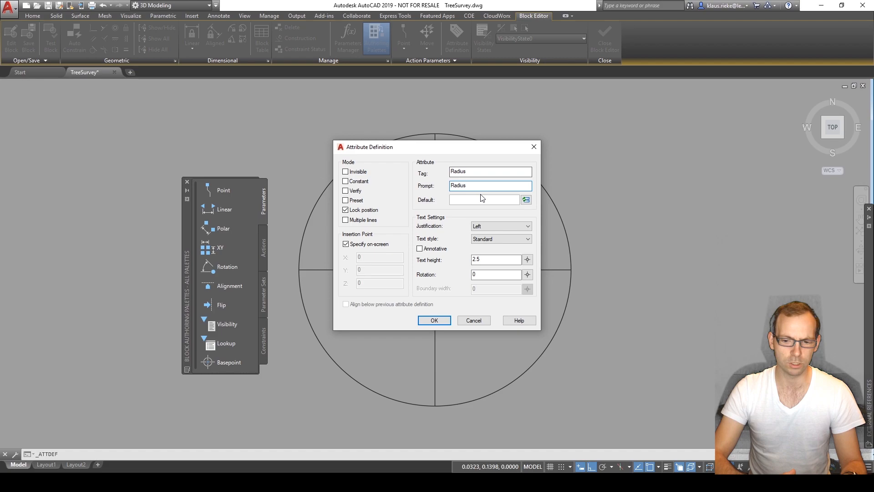
pyautogui.click(495, 260)
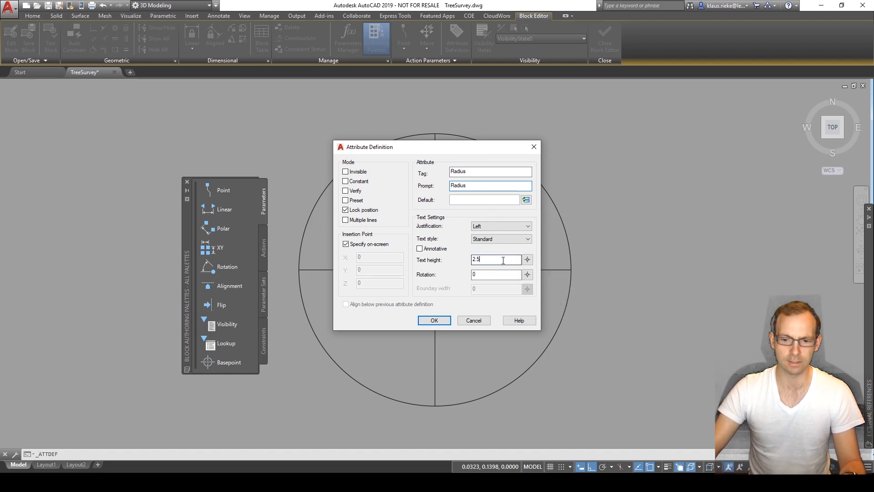
pyautogui.tripleClick(496, 259)
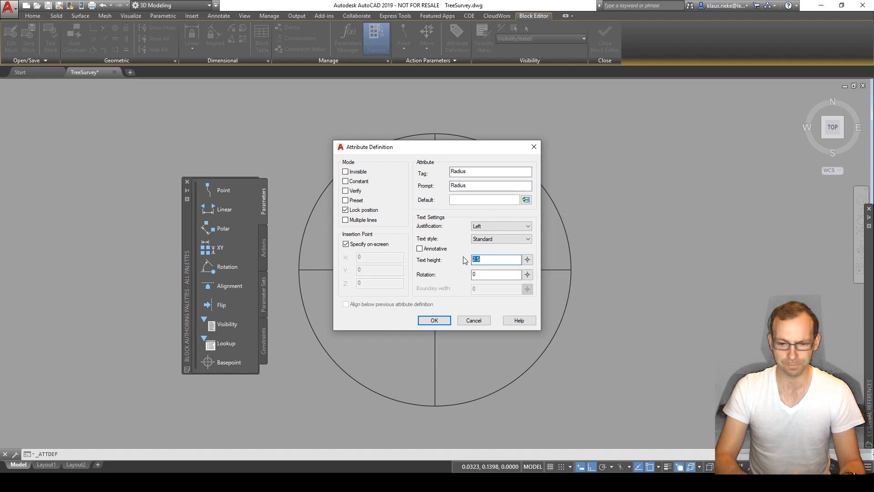
pyautogui.write('0.25')
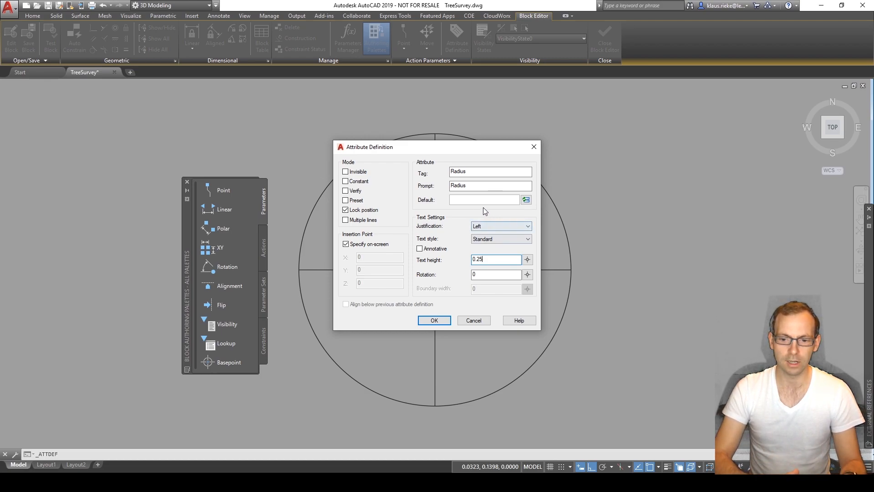
pyautogui.moveTo(524, 199)
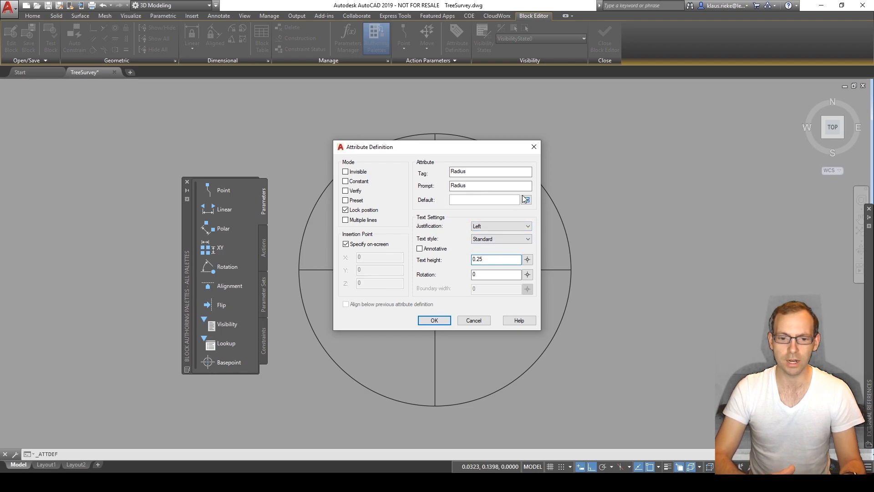
pyautogui.click(526, 200)
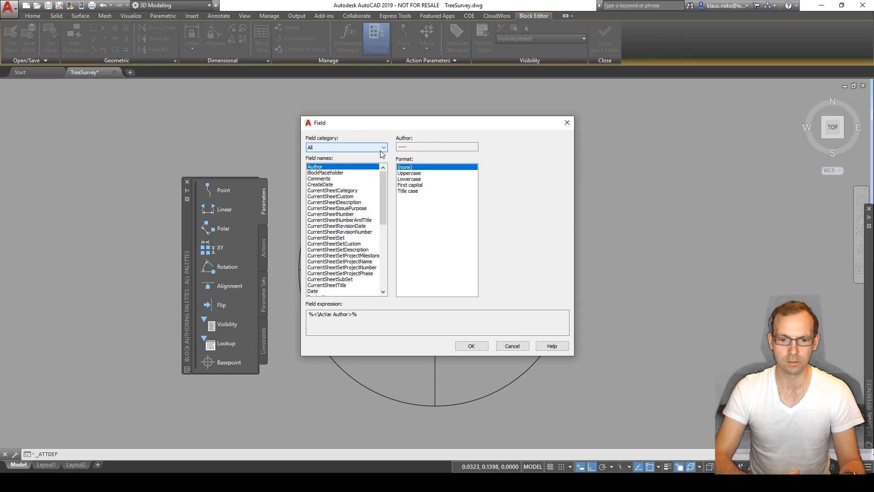
# Make the field read the Center property of the picked block circle (Objects > Object).
pyautogui.click(383, 147)
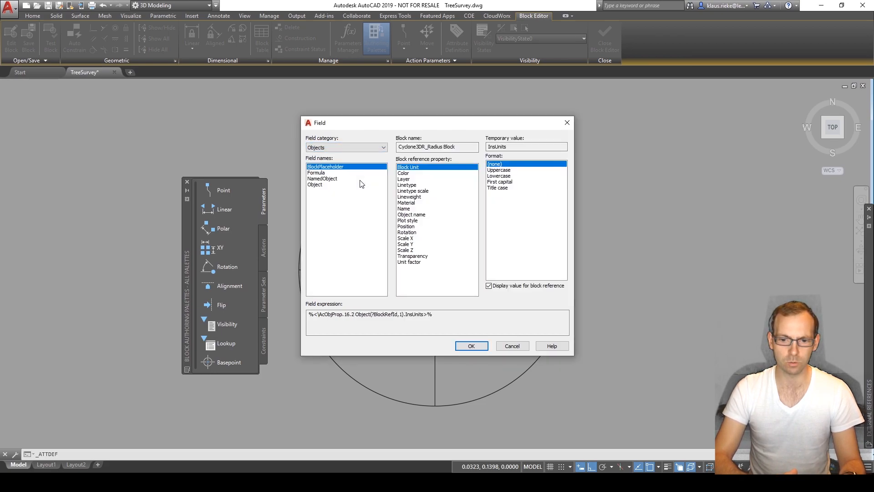
pyautogui.click(315, 185)
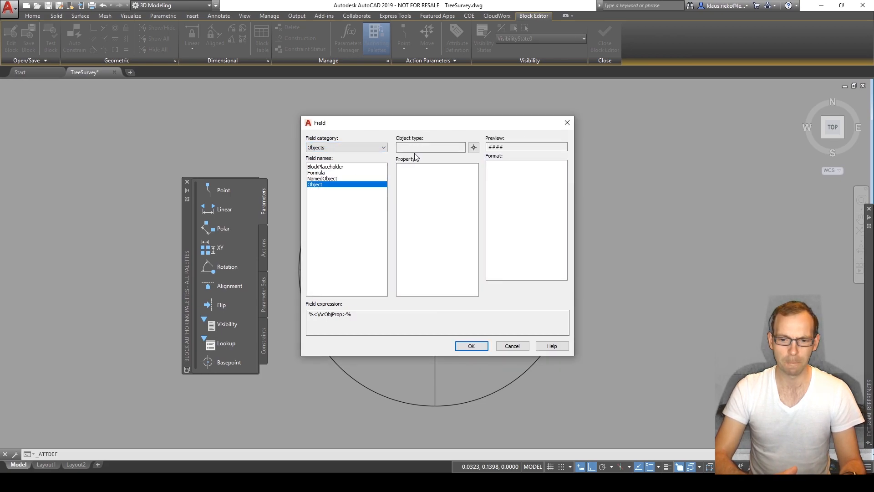
pyautogui.click(471, 346)
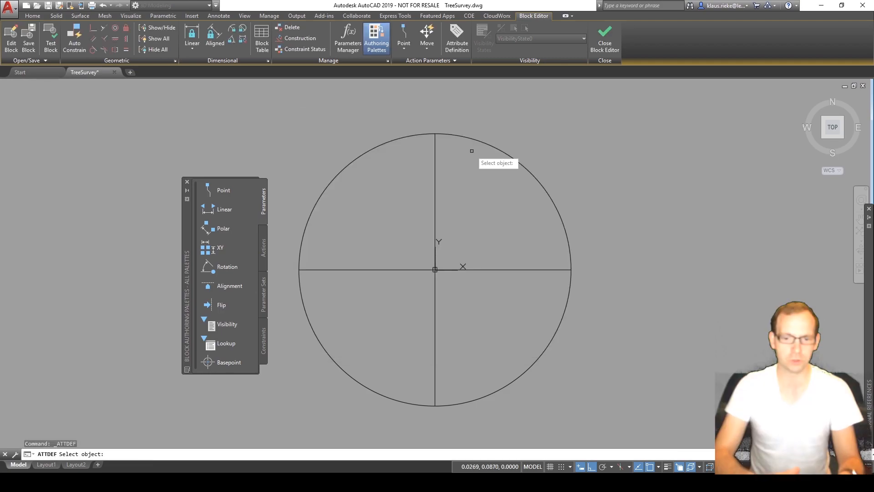
pyautogui.moveTo(371, 147)
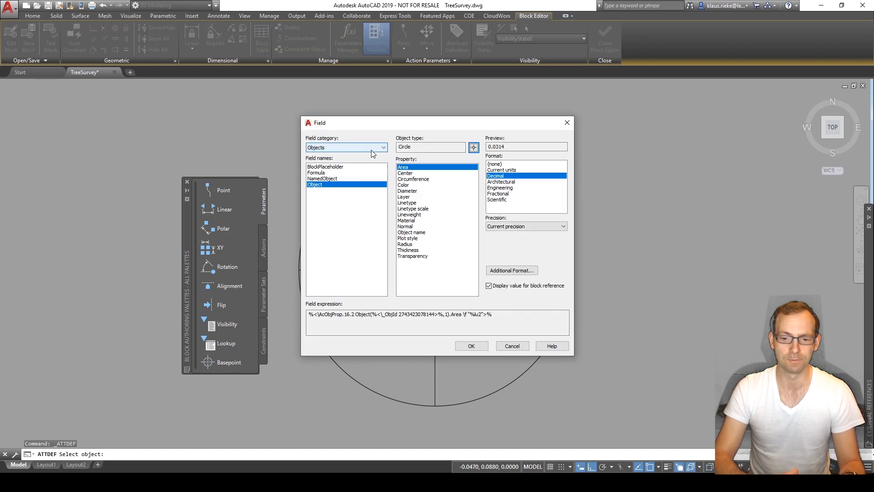
pyautogui.click(405, 173)
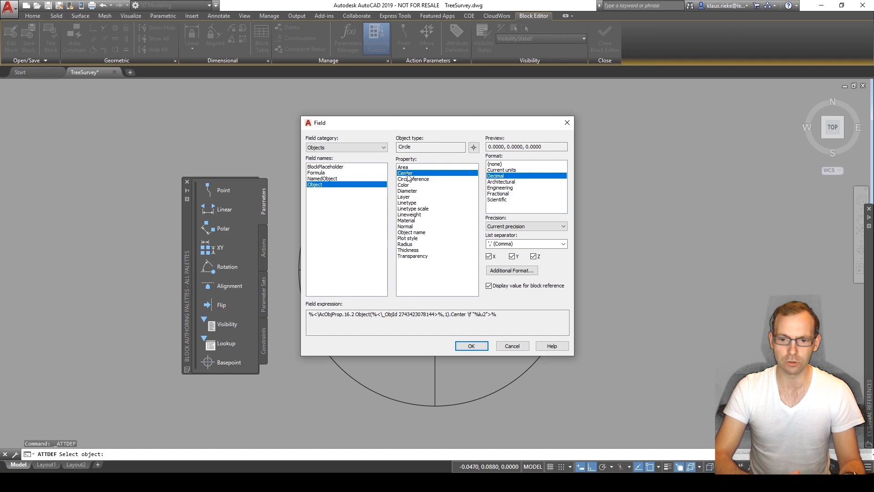
pyautogui.moveTo(495, 162)
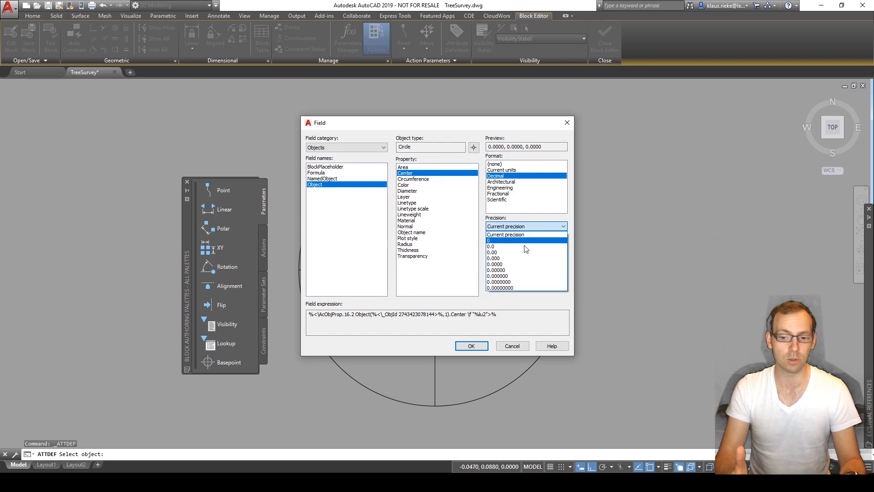
# Format the centre value to 0.00 precision showing only Z, then go to Additional Format.
pyautogui.click(492, 253)
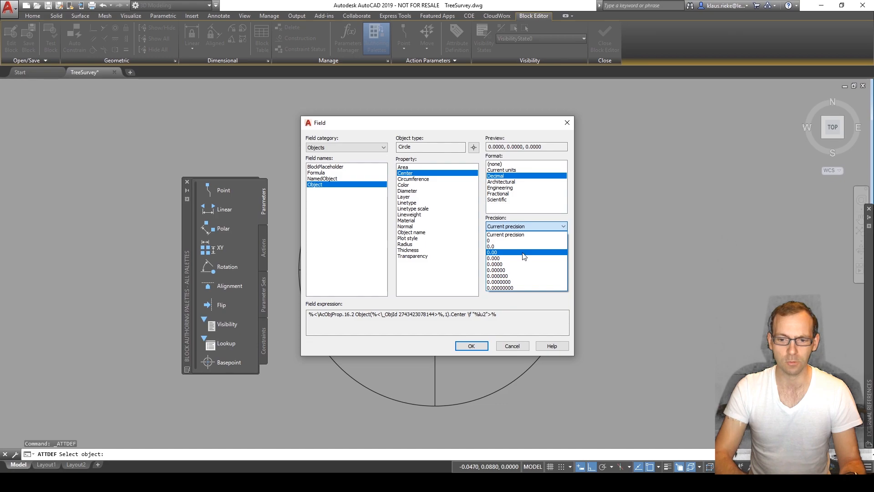
pyautogui.click(492, 253)
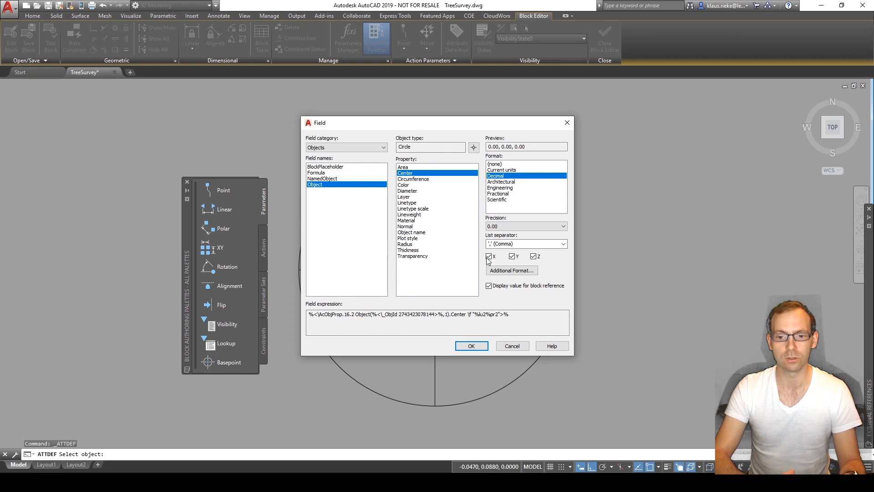
pyautogui.click(489, 255)
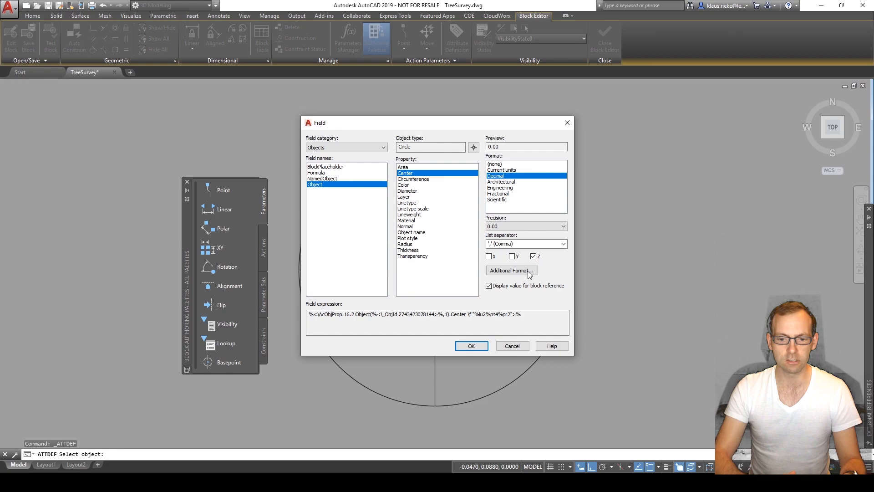
pyautogui.click(510, 271)
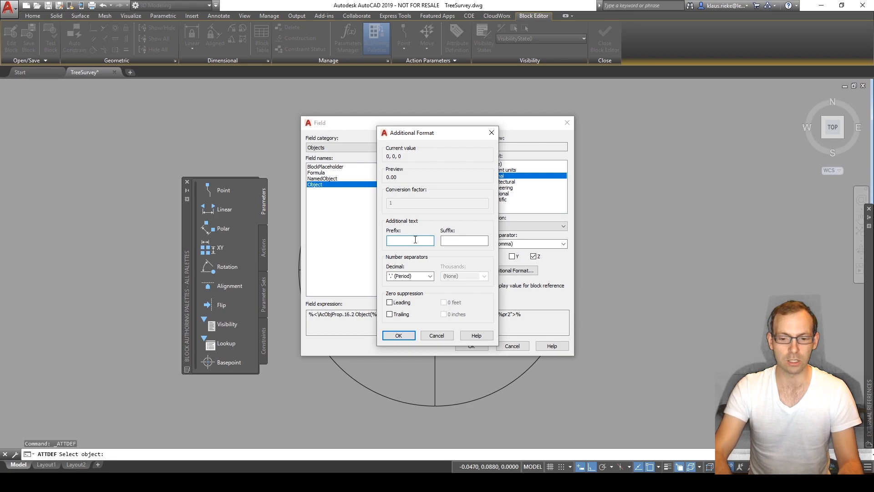
# Add prefix R= and suffix m so the field previews R=0.00m, and confirm the attribute definition.
pyautogui.write('R=')
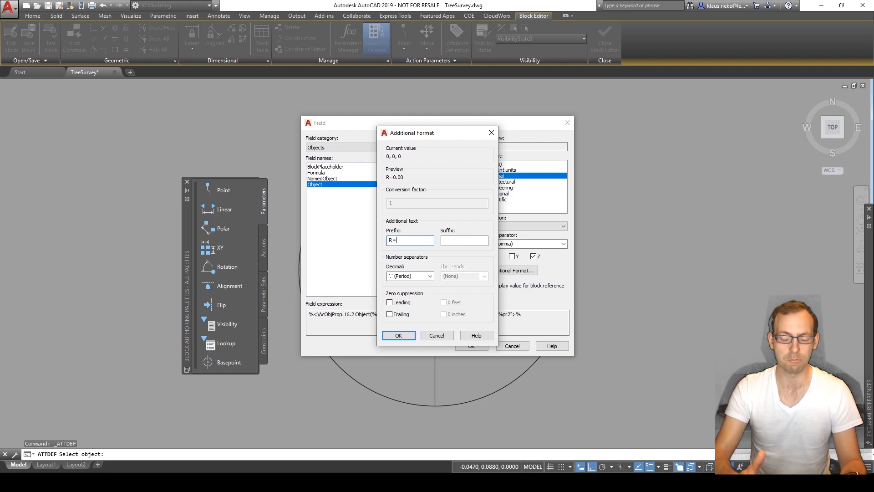
pyautogui.click(463, 240)
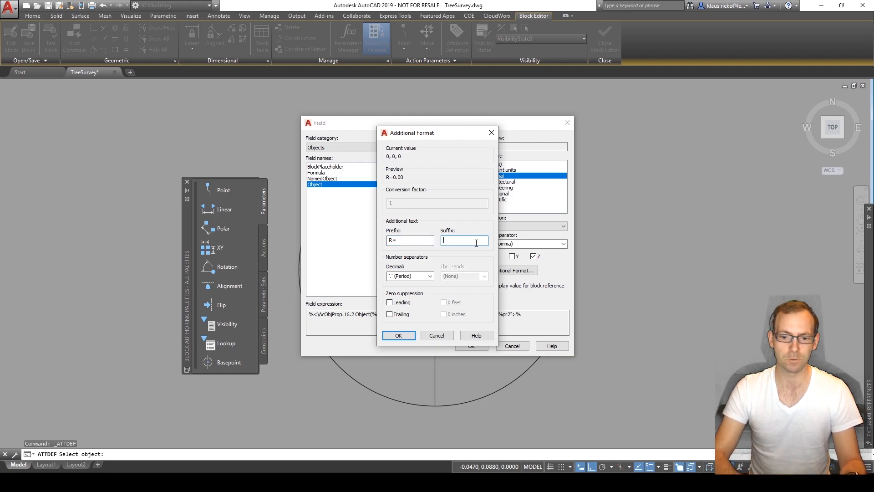
pyautogui.write('m')
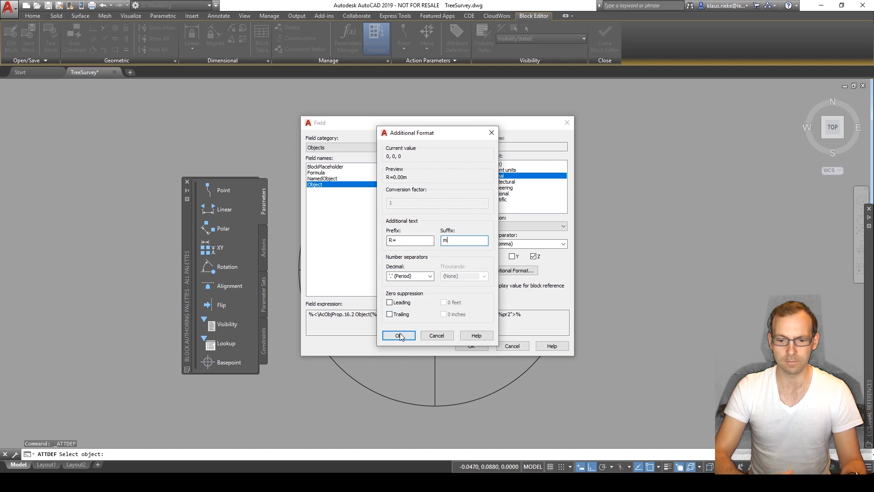
pyautogui.click(399, 335)
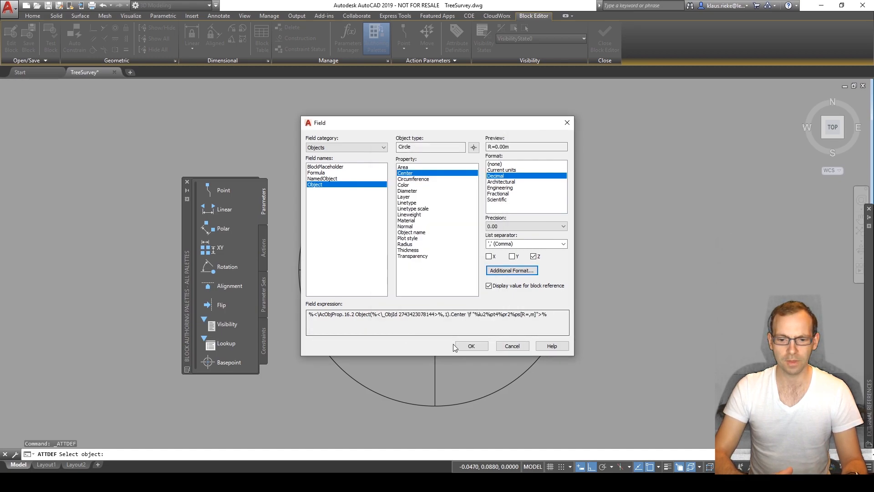
pyautogui.click(471, 346)
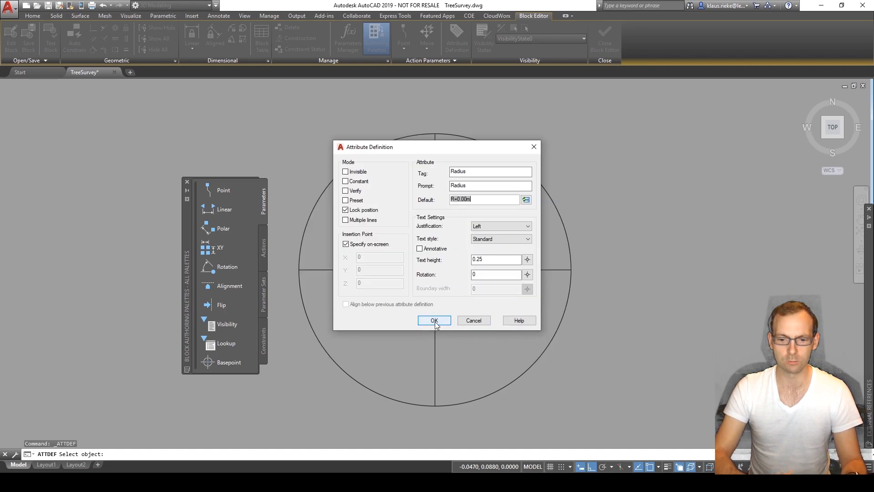
pyautogui.click(434, 320)
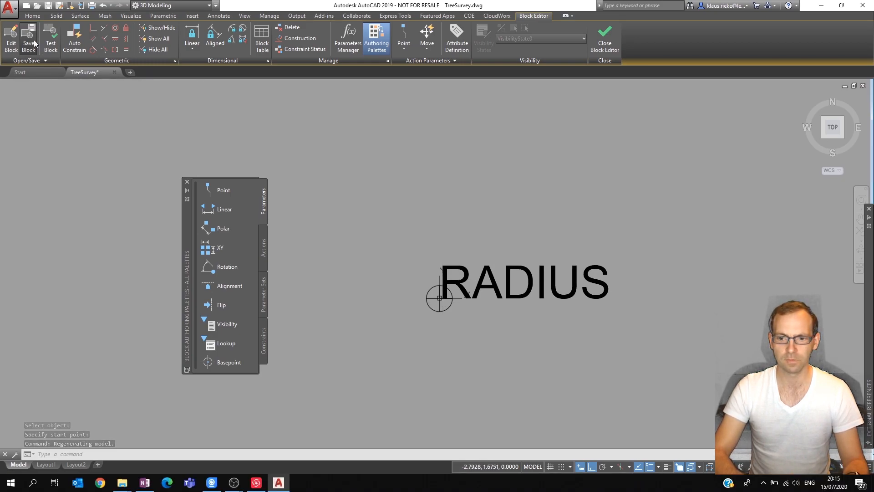
# Save the block with its RADIUS attribute and close the Block Editor.
pyautogui.click(604, 39)
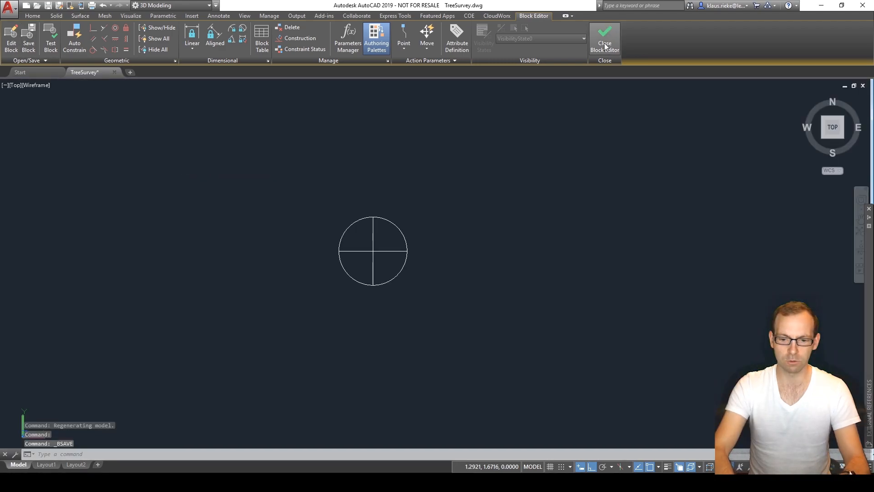
pyautogui.click(604, 39)
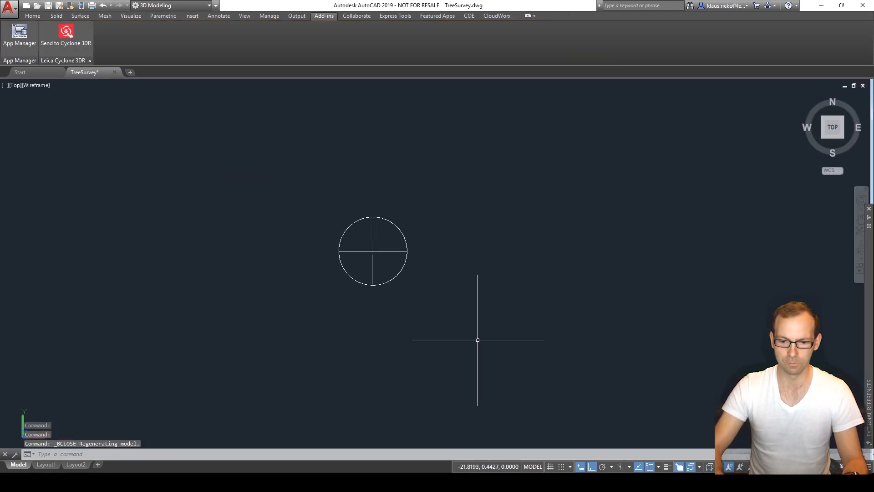
# INSERT Cyclone3DR_Radius Block below the crossed circle, accepting the R=0.00m attribute.
pyautogui.write('INSERT')
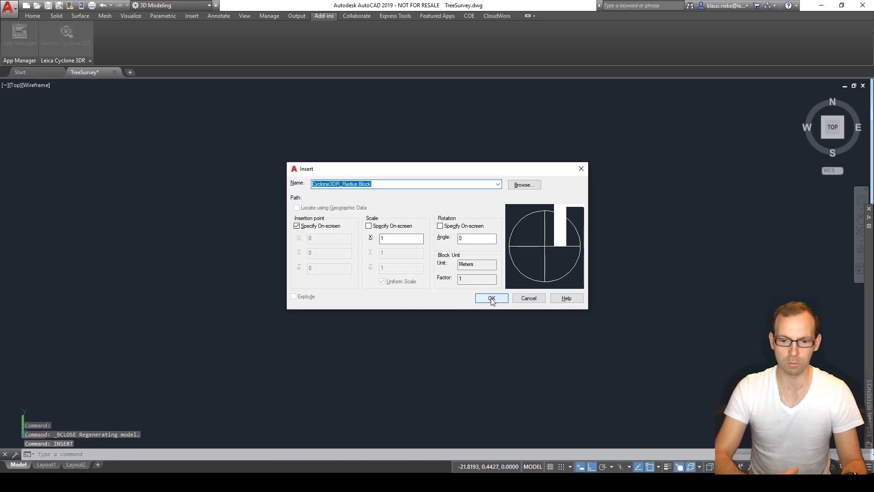
pyautogui.click(490, 298)
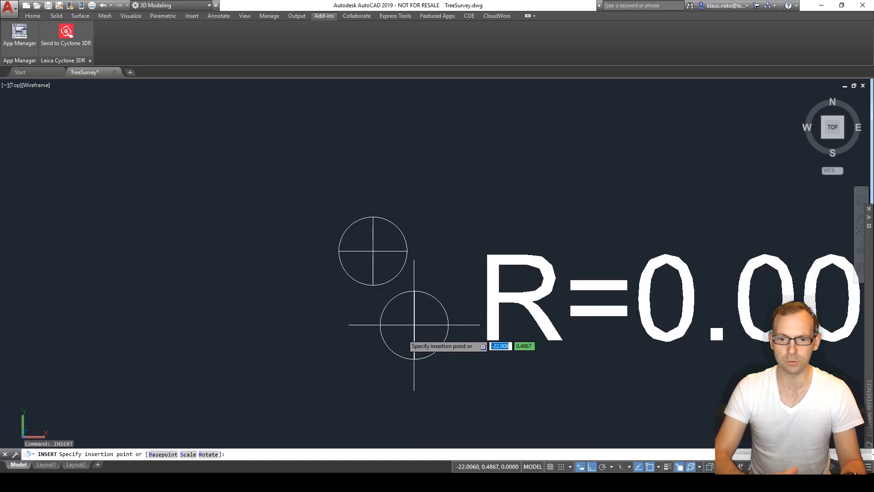
pyautogui.click(414, 323)
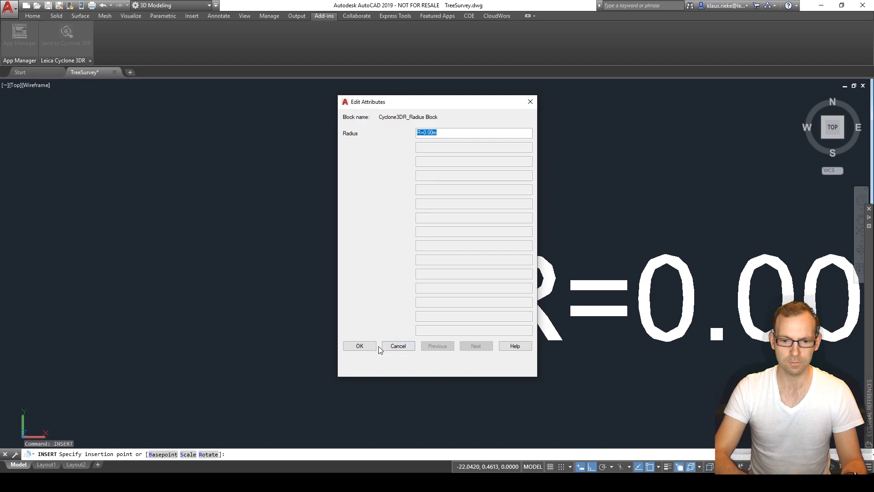
pyautogui.click(359, 346)
pyautogui.write('co')
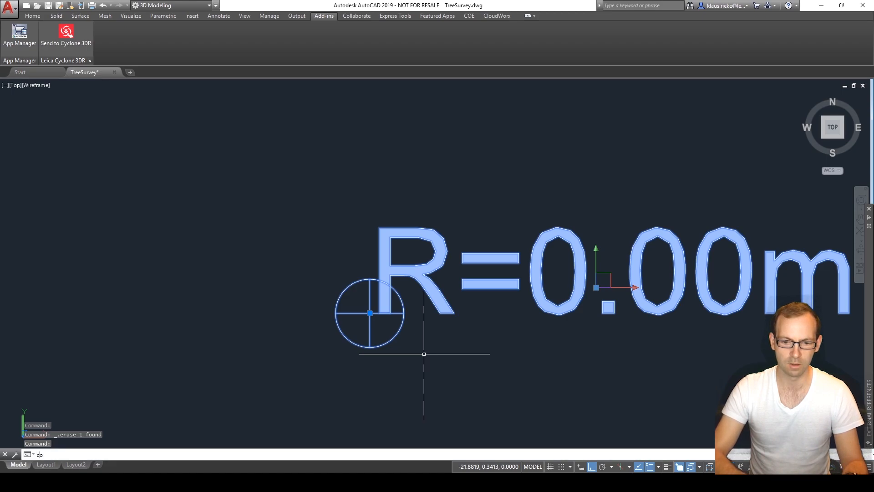
# Copy the selected R=0.00m block using the circle centre as base point.
pyautogui.press('Return')
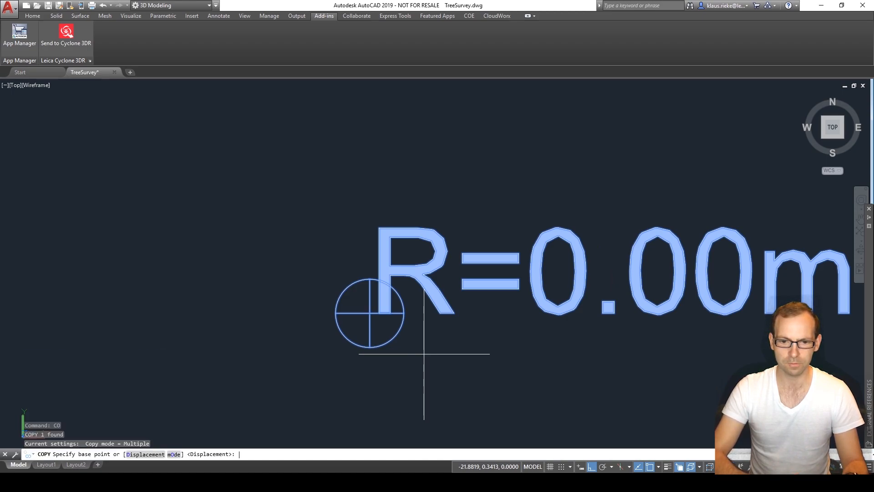
pyautogui.click(369, 312)
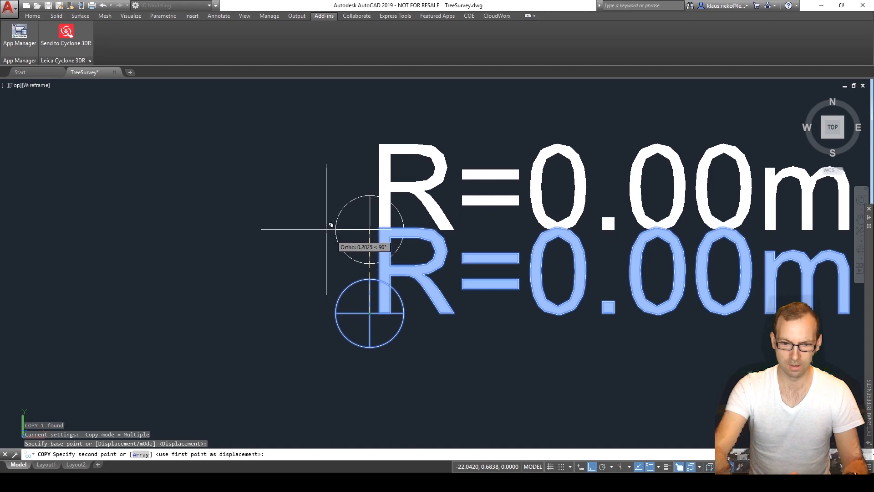